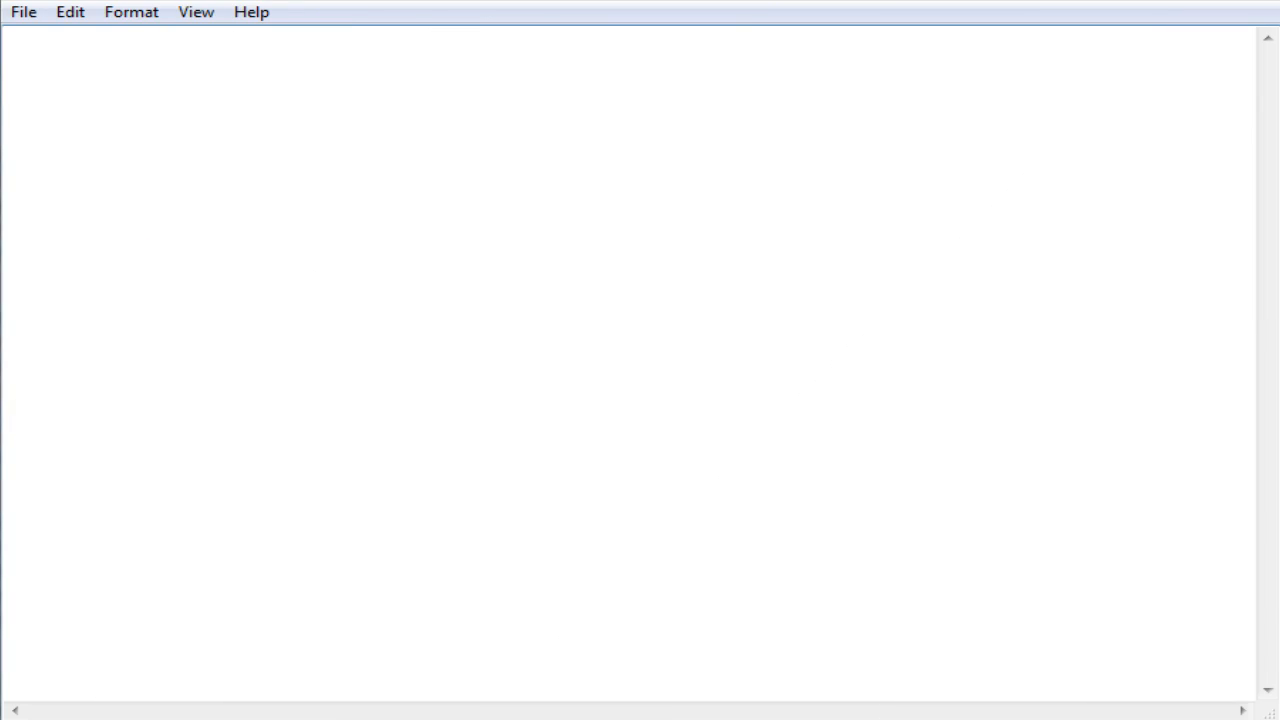
Write the <?xml version="1.0" encoding="utf-8"?> declaration and an <rss version="2.0"> root with its closing tag
type("<?")
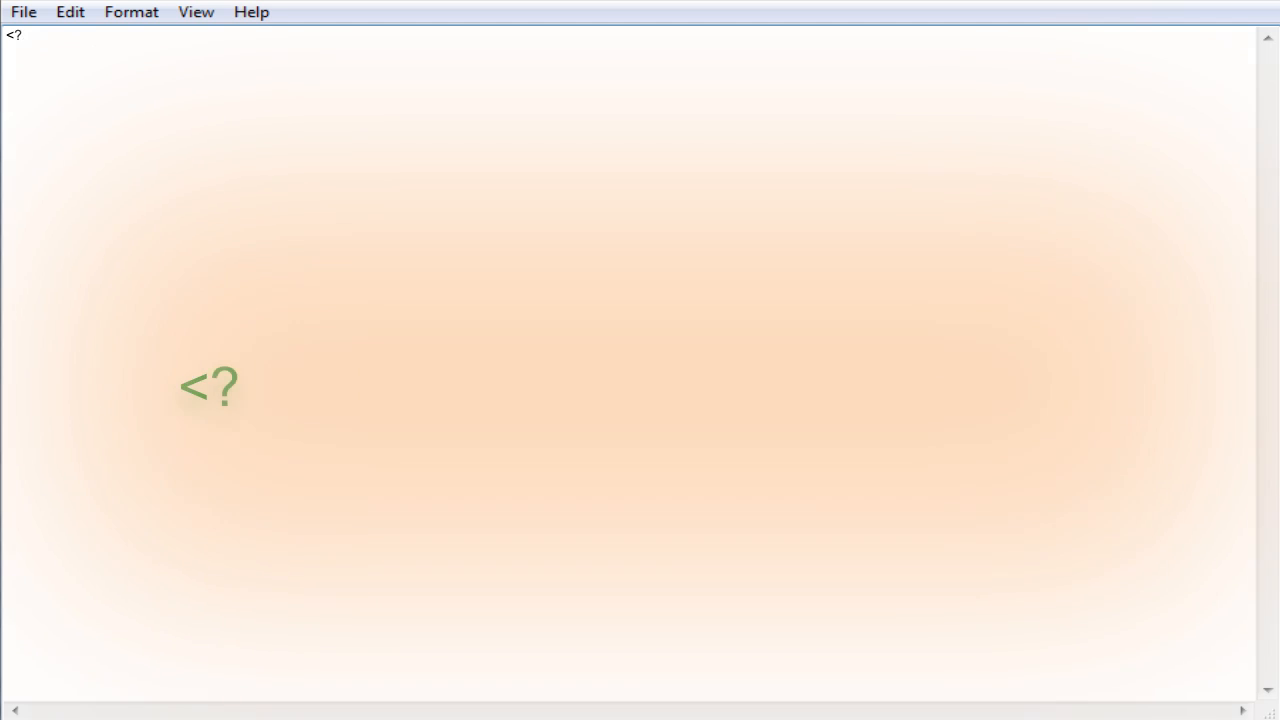
type("xml version=\"1.0\" enco")
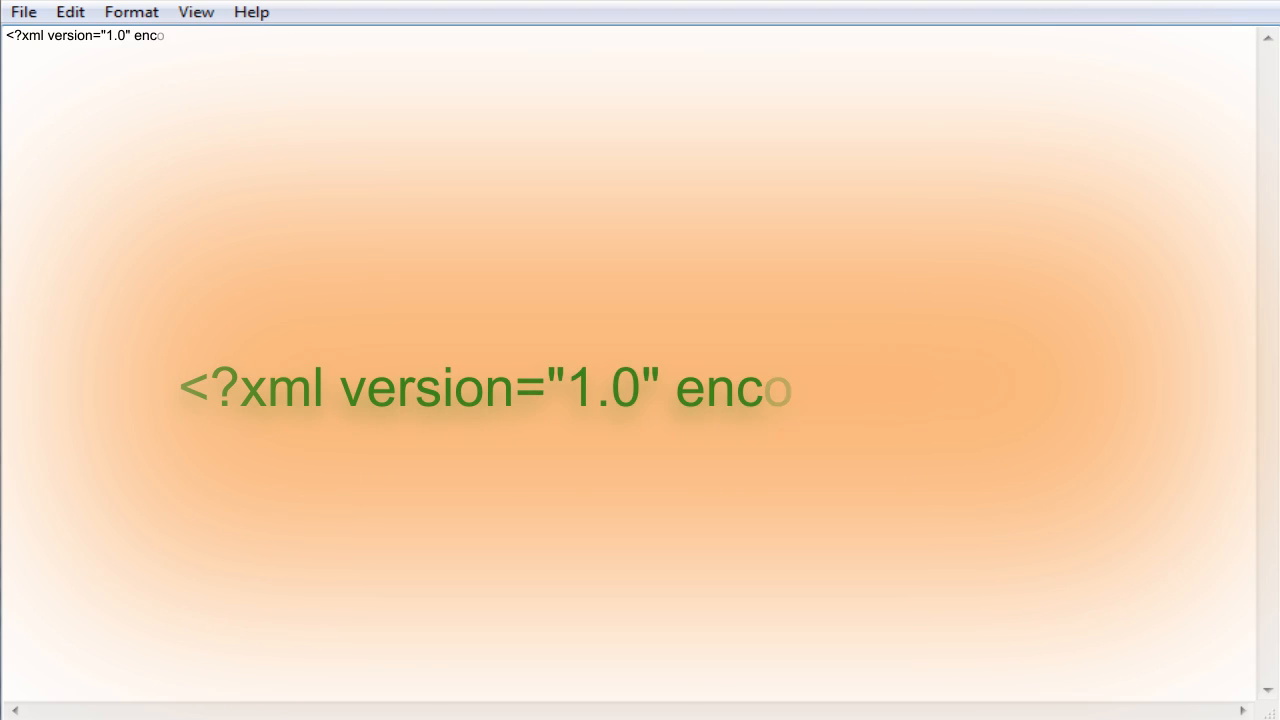
type("ding=\"utf-8\"?>")
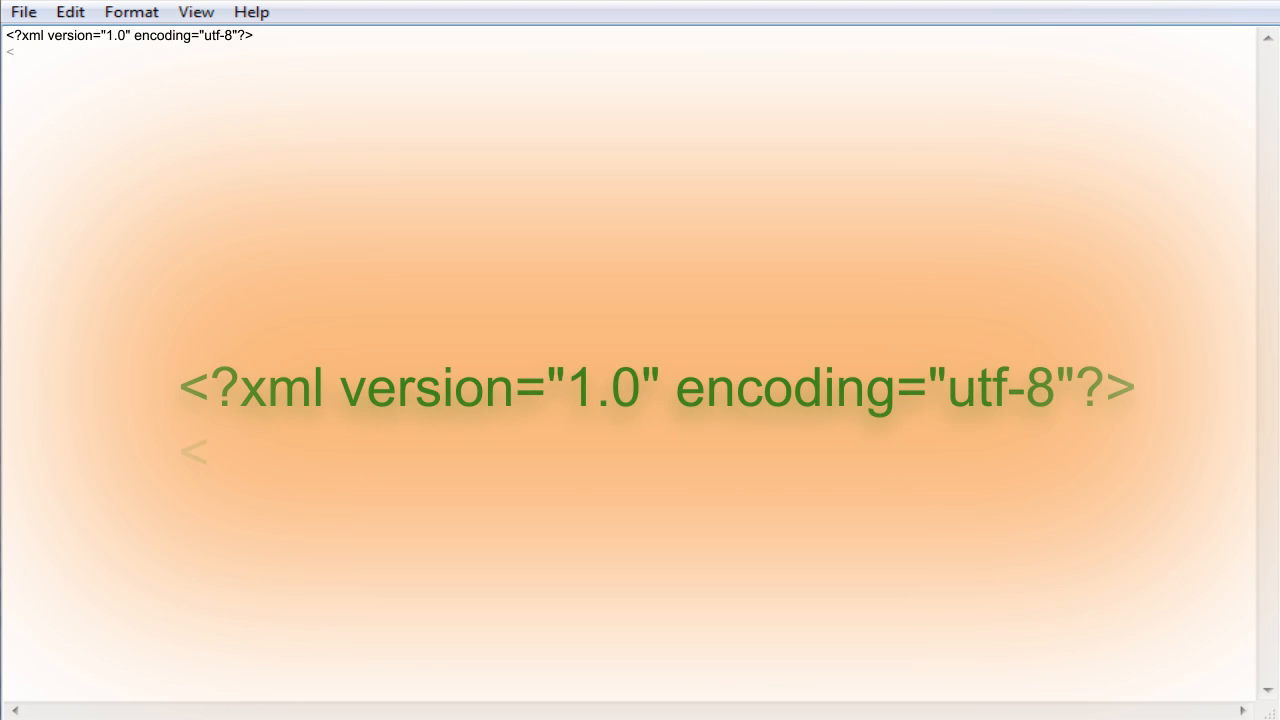
type("<rss ver")
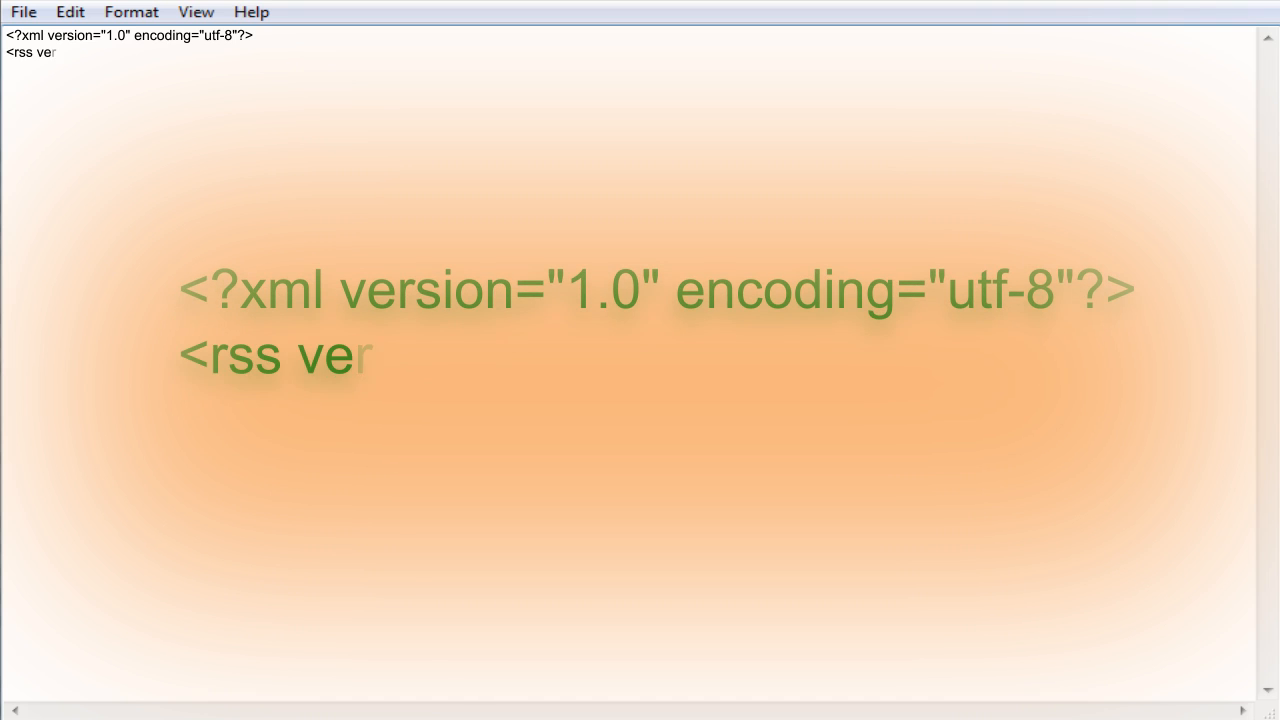
type("rsion=\"2.0\">")
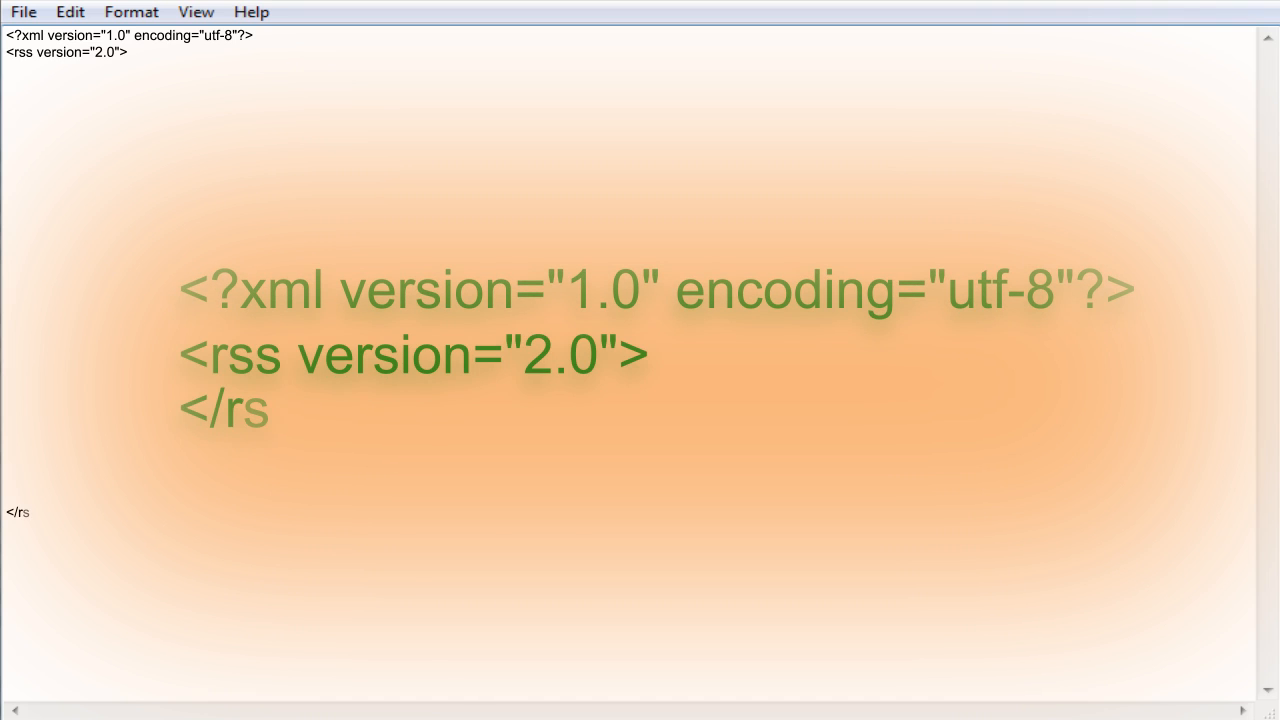
type("ss>")
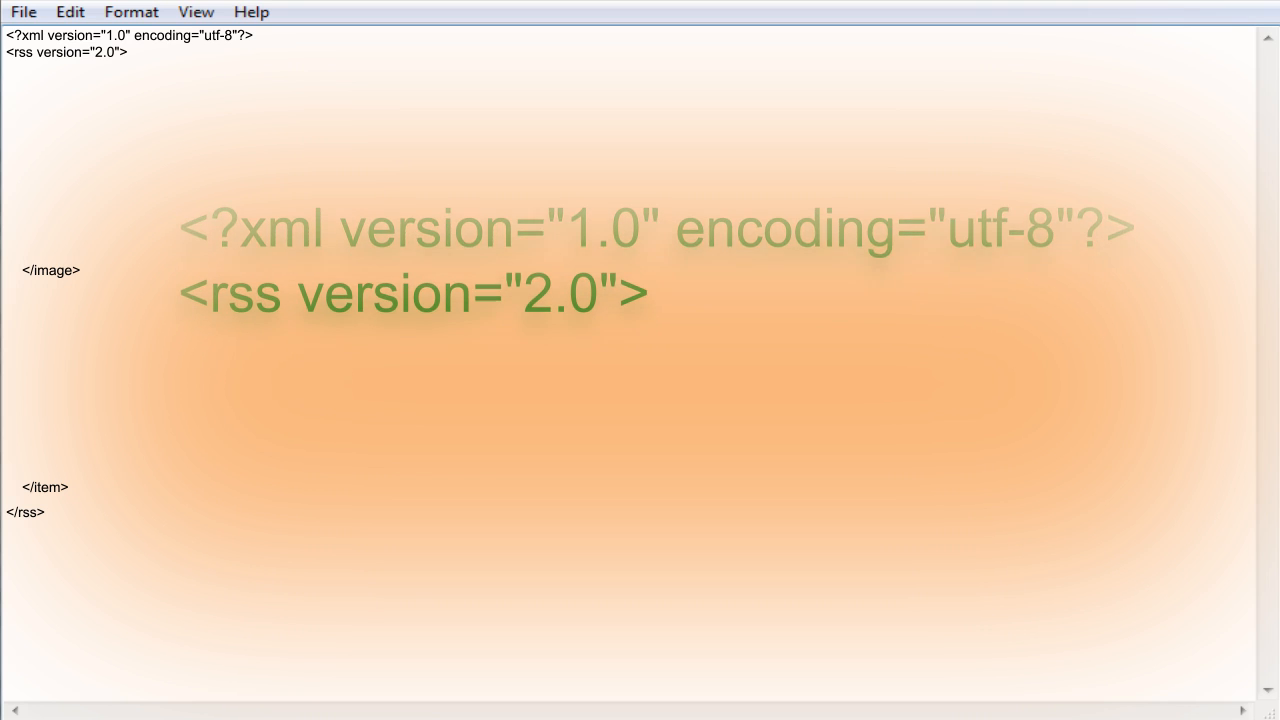
type("<channel>")
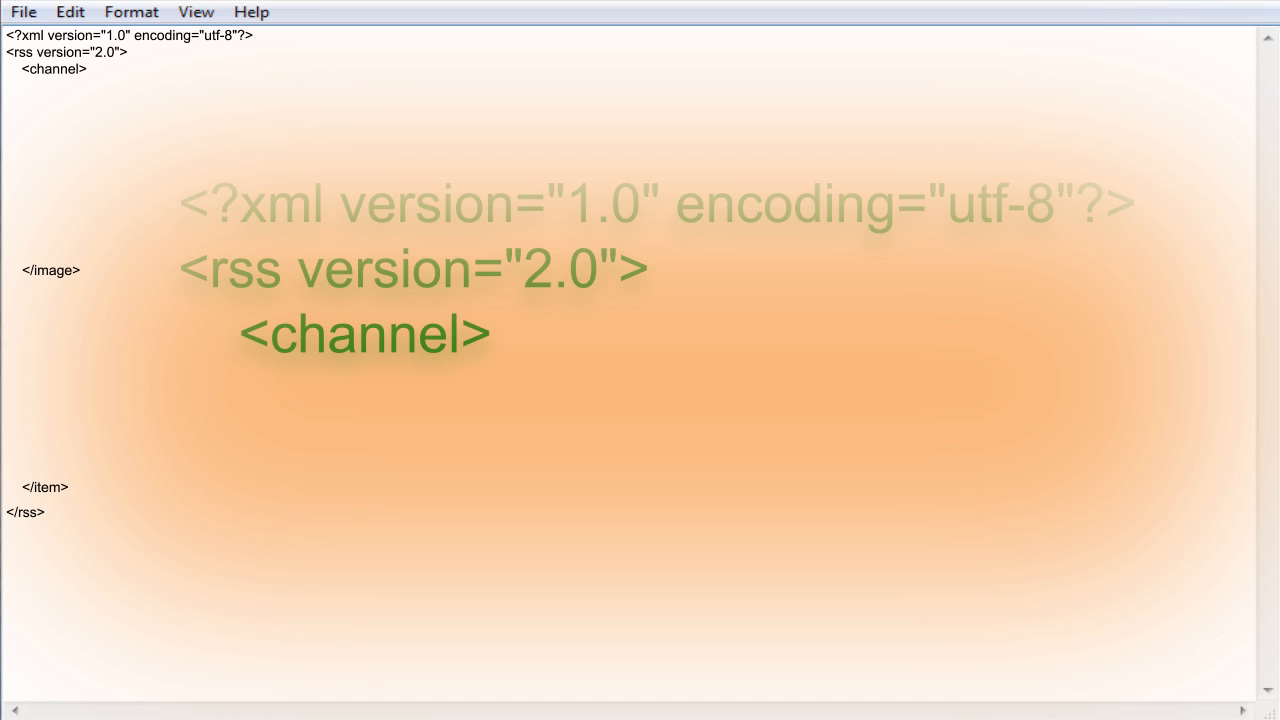
type("</channel>")
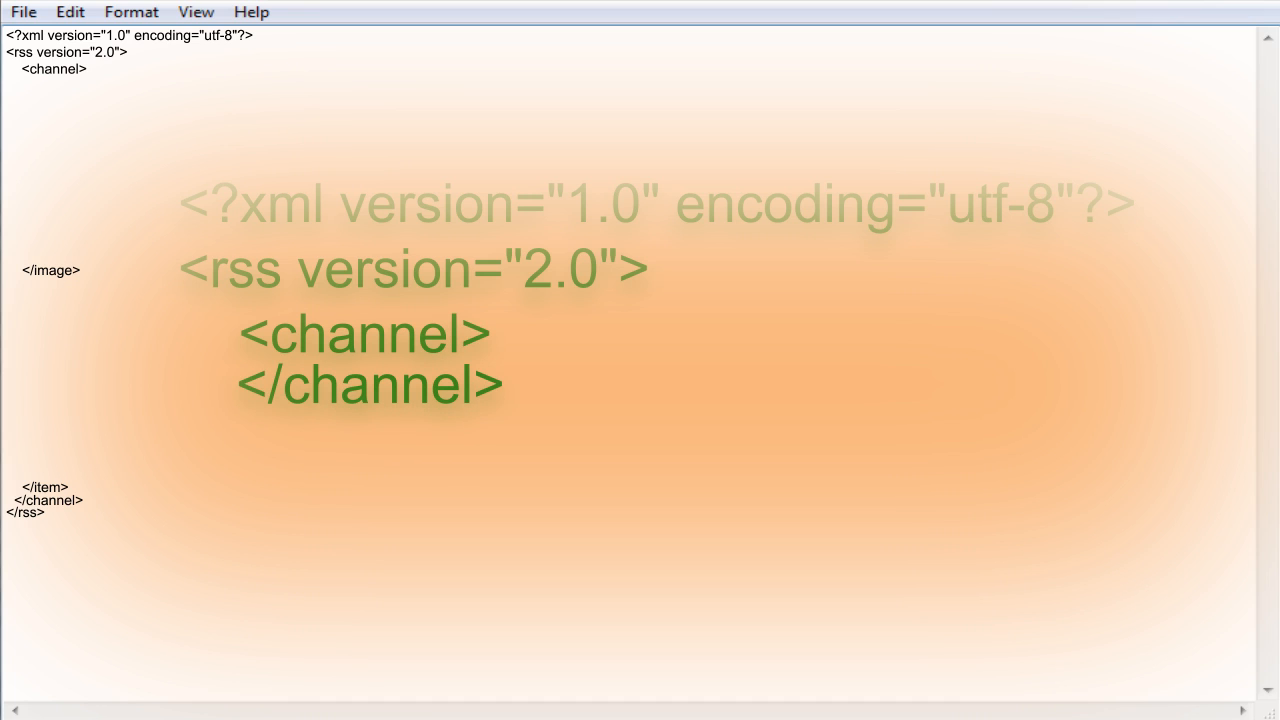
type("<titl")
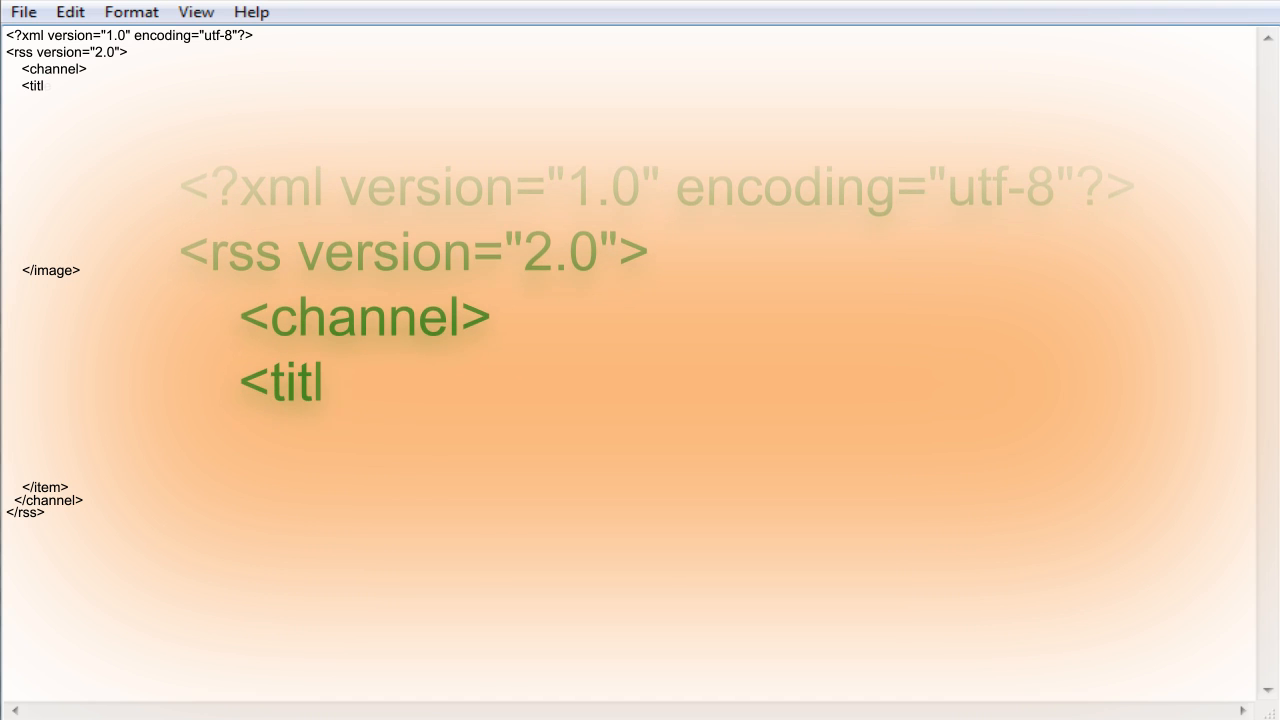
type("e>Tinkernut - Video Cast</title>")
type("<link>h")
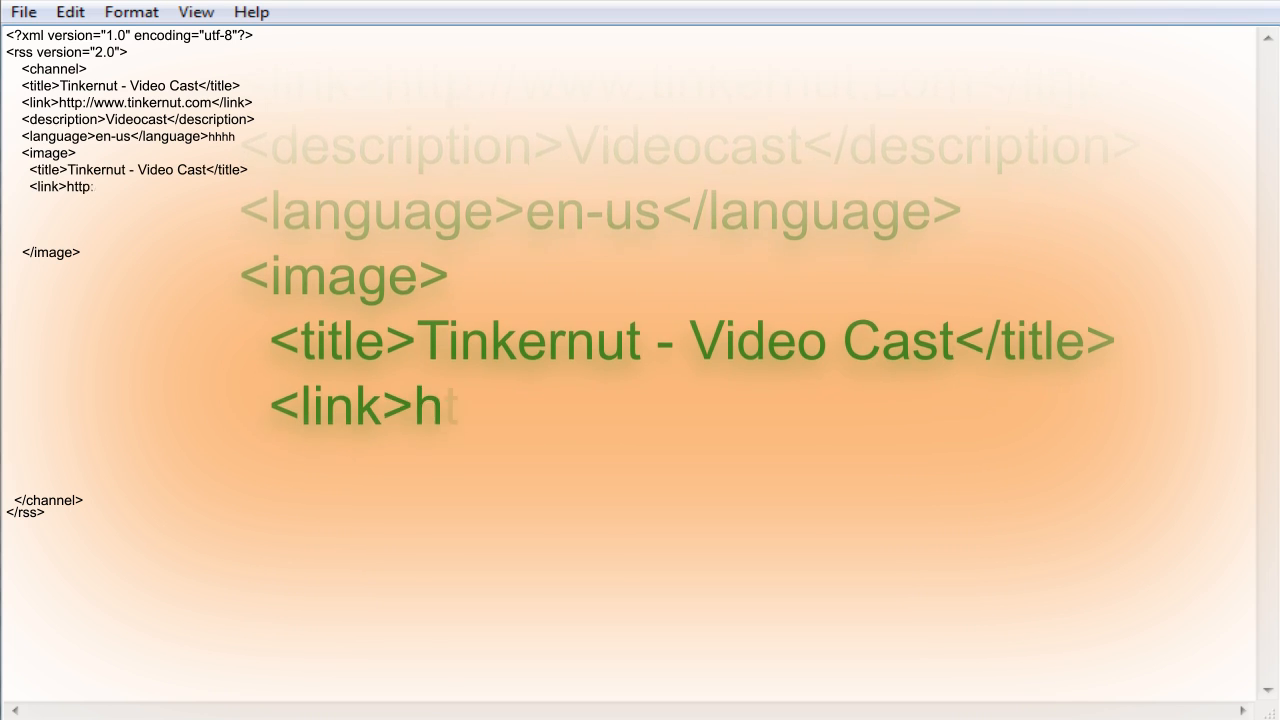
type("ttp://www.tinkernut.com</link>")
left_click(184, 204)
type("<url>http://www.tinkernut.com/sm_logo.png</url>")
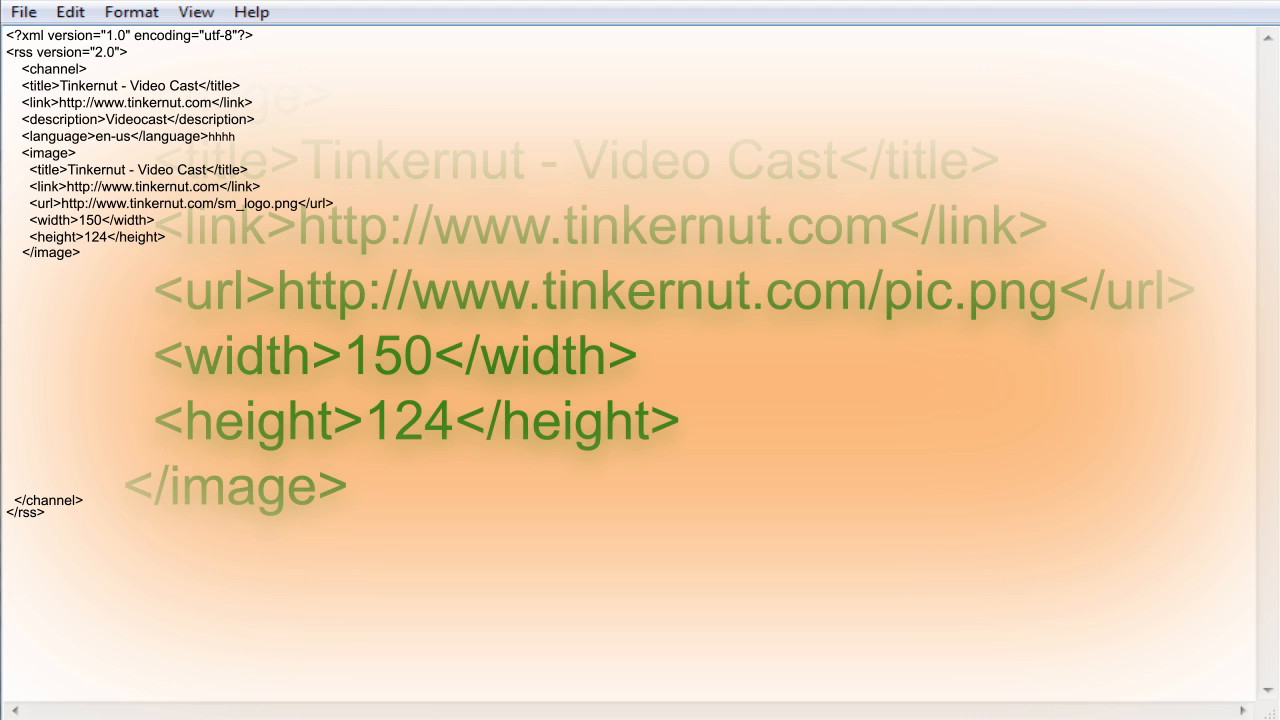
Add an <item> to the channel with title, pubDate, link, description, author, comments, category and video enclosure
scroll("down", 3)
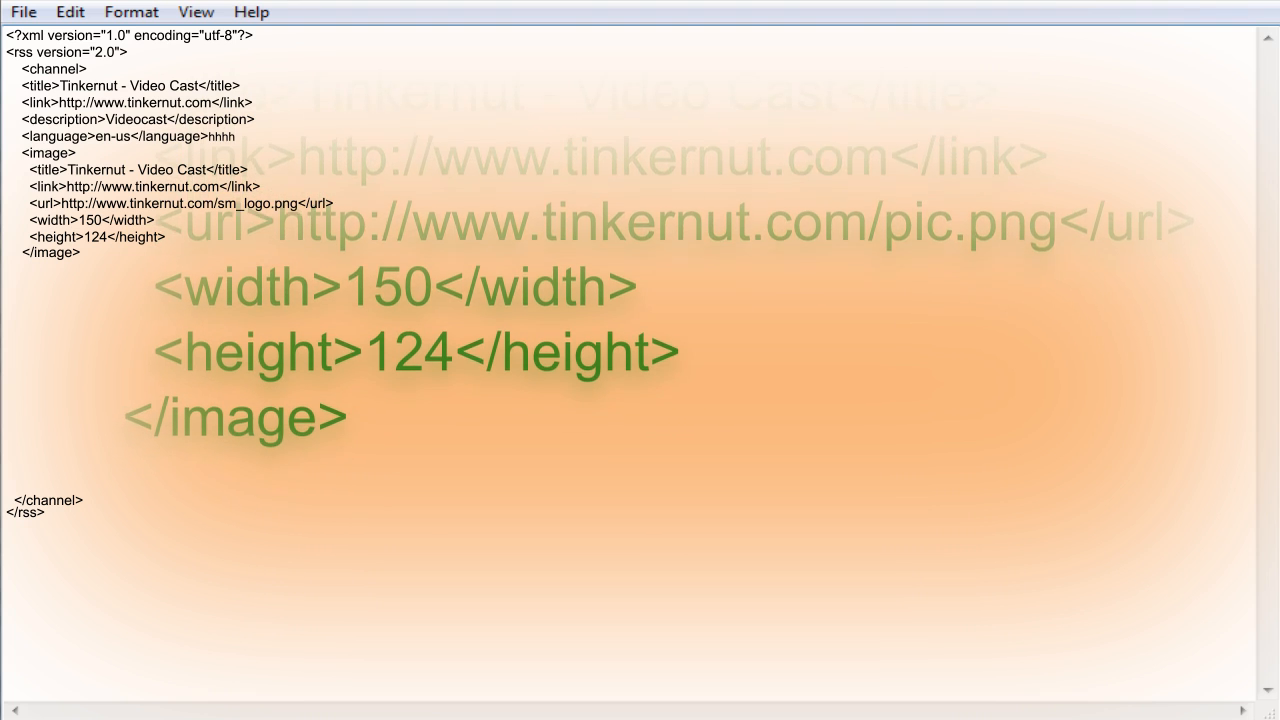
type("<item>")
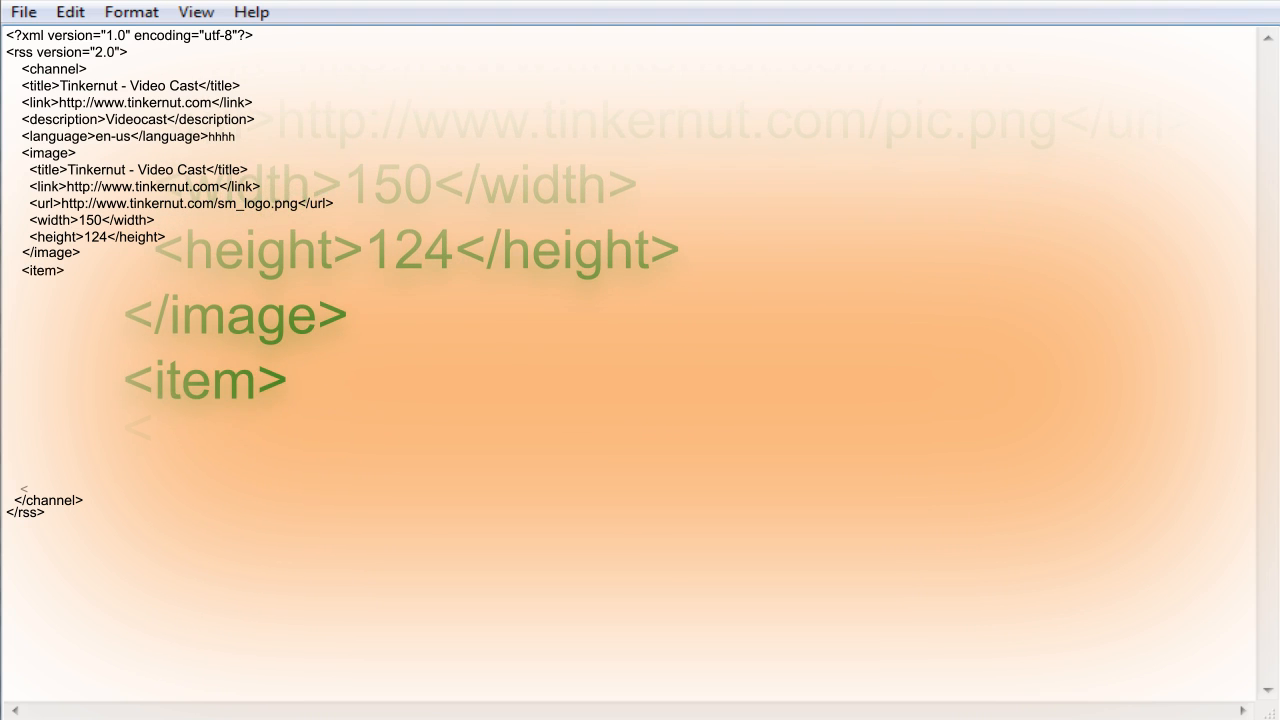
type("</item>")
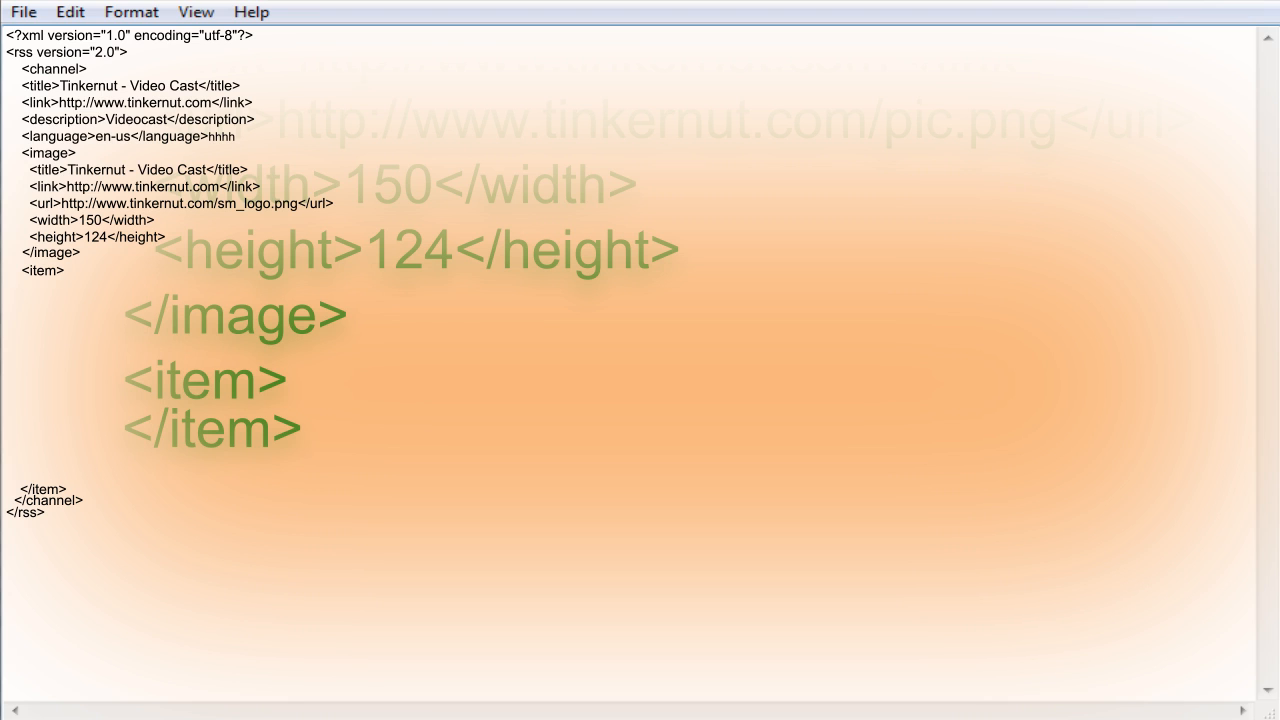
type("G")
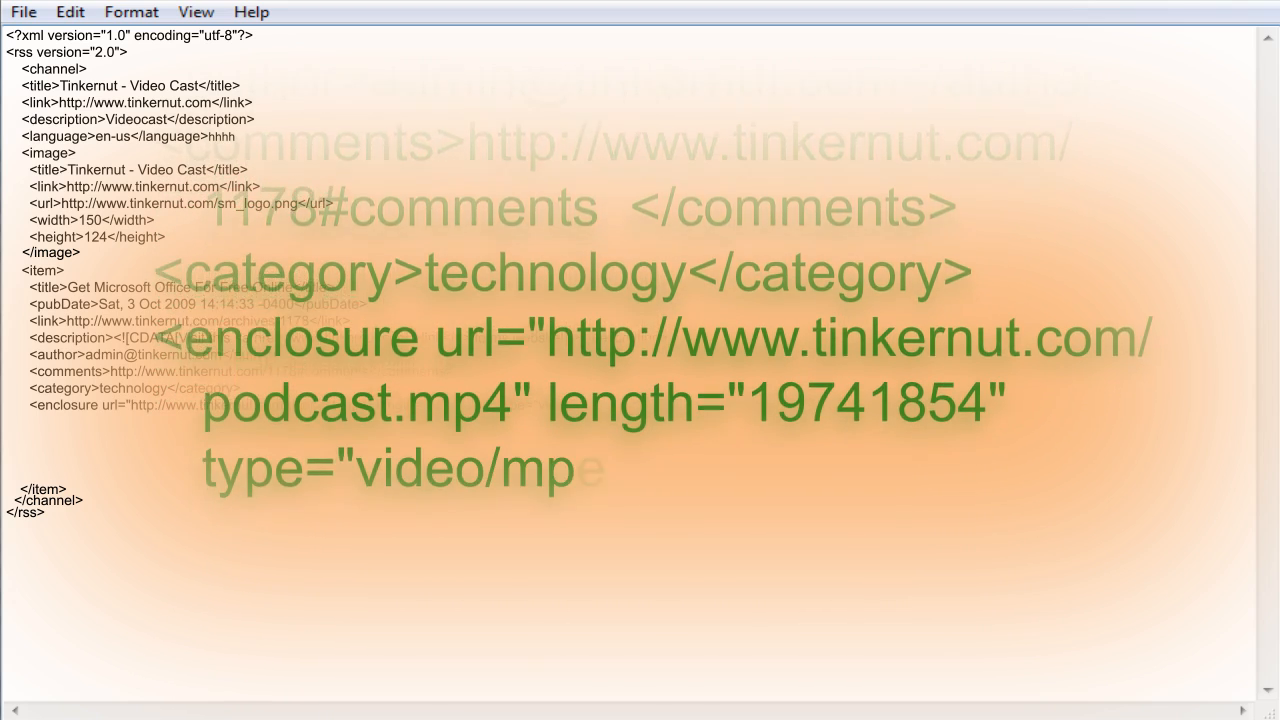
scroll("down", 3)
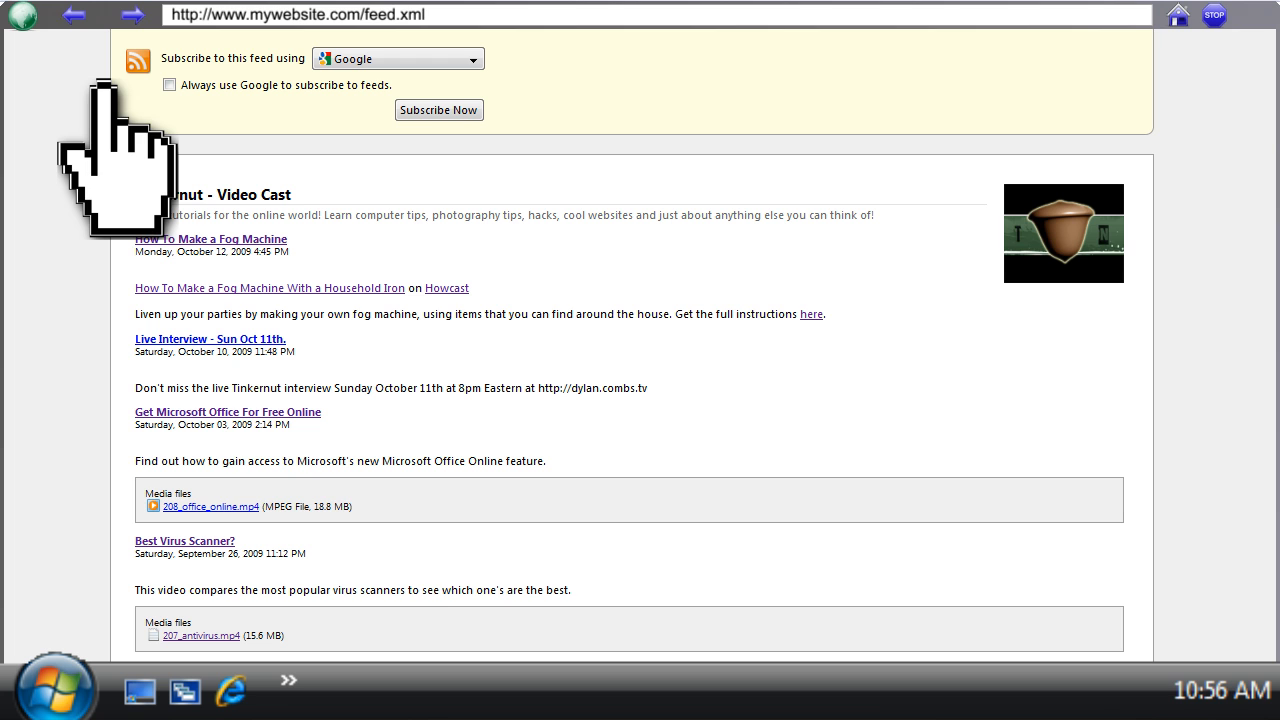
mouse_move(1190, 90)
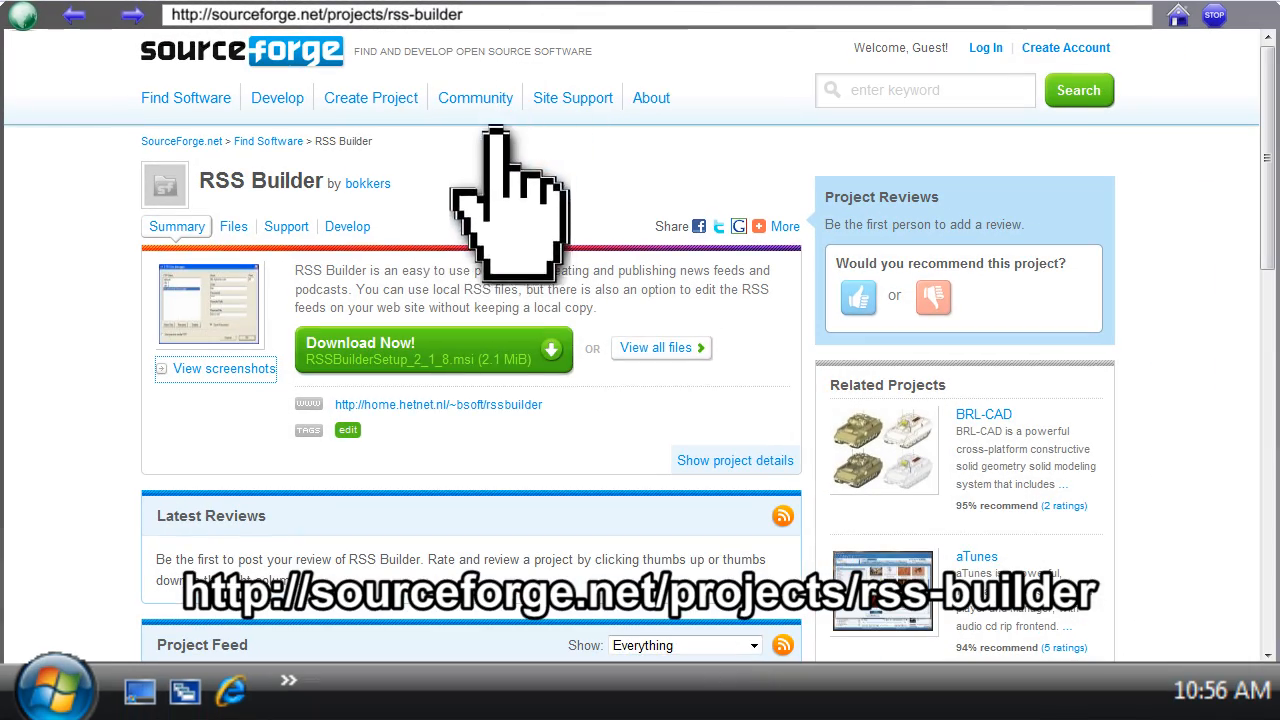
Preview feed.xml in the browser and visit the RSS Builder SourceForge page
left_click(430, 350)
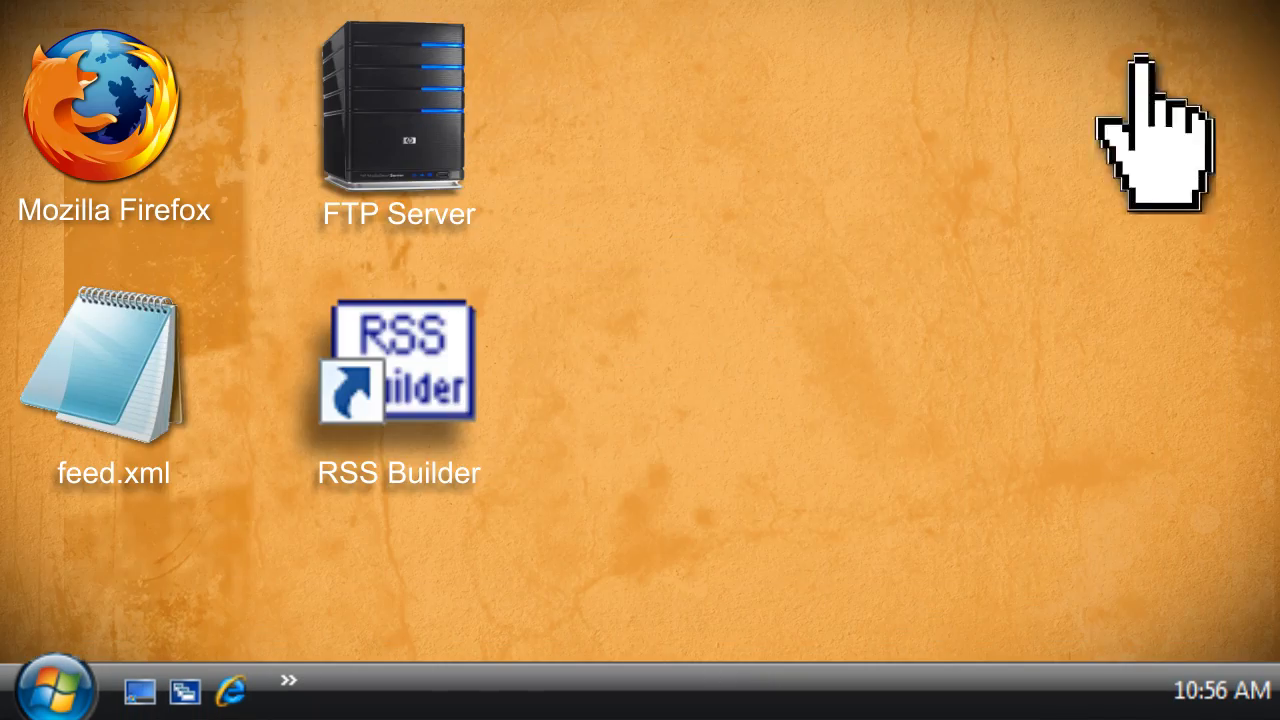
Launch RSS Builder and fill Feed Properties, with description 'Video tutorials for the online world'
double_click(396, 362)
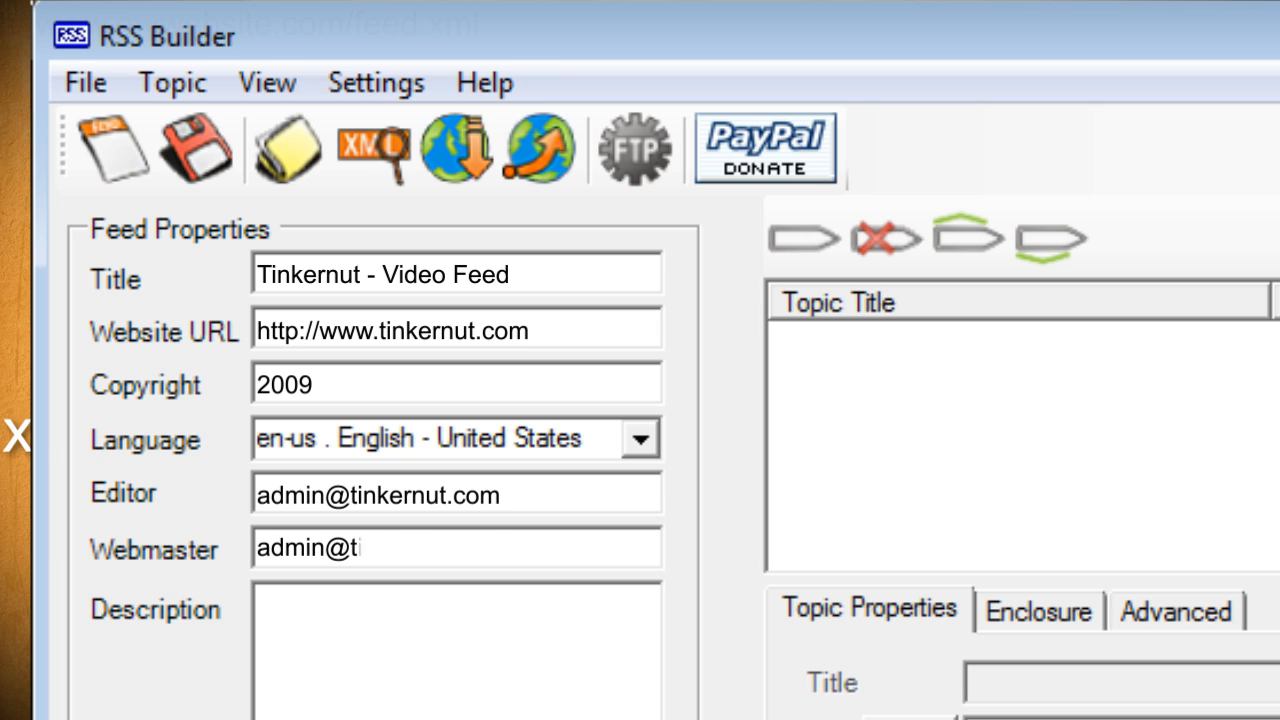
type("Video tutorials for the online world")
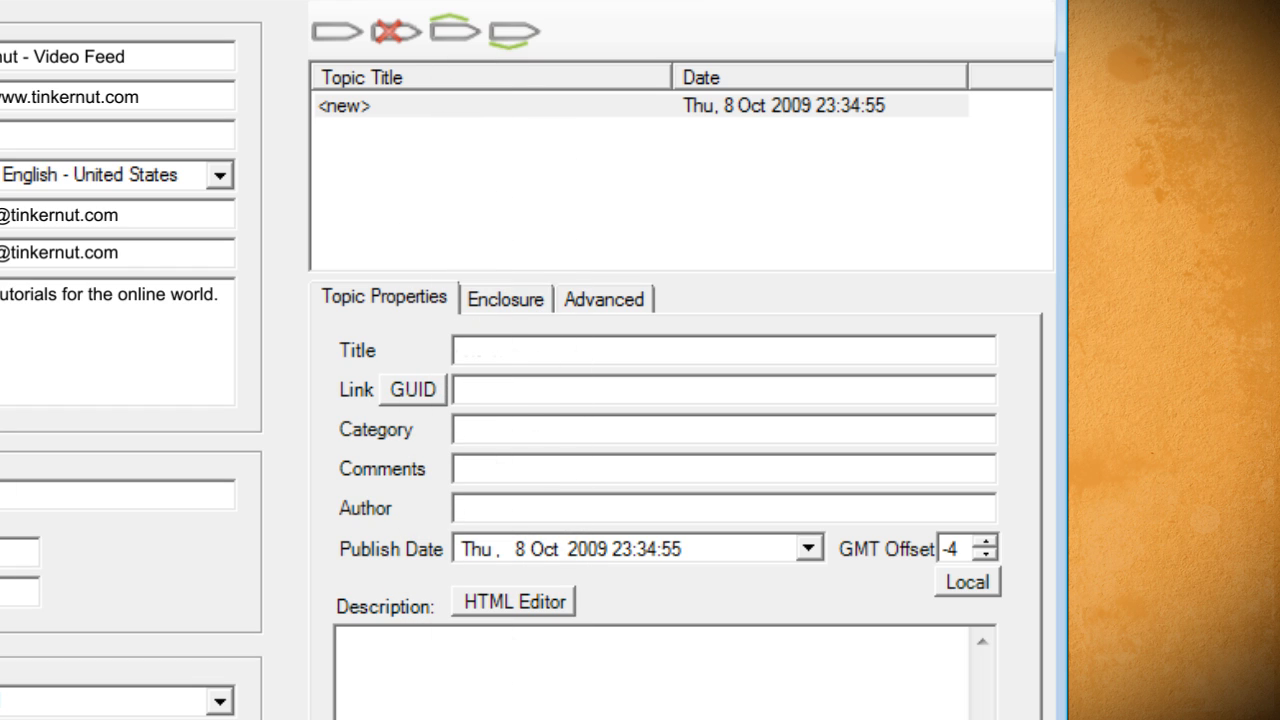
Create a topic titled 'New RSS Post' with link, category, comments, author and a 'Click here to visit my website!' link description
type("New RSS Post")
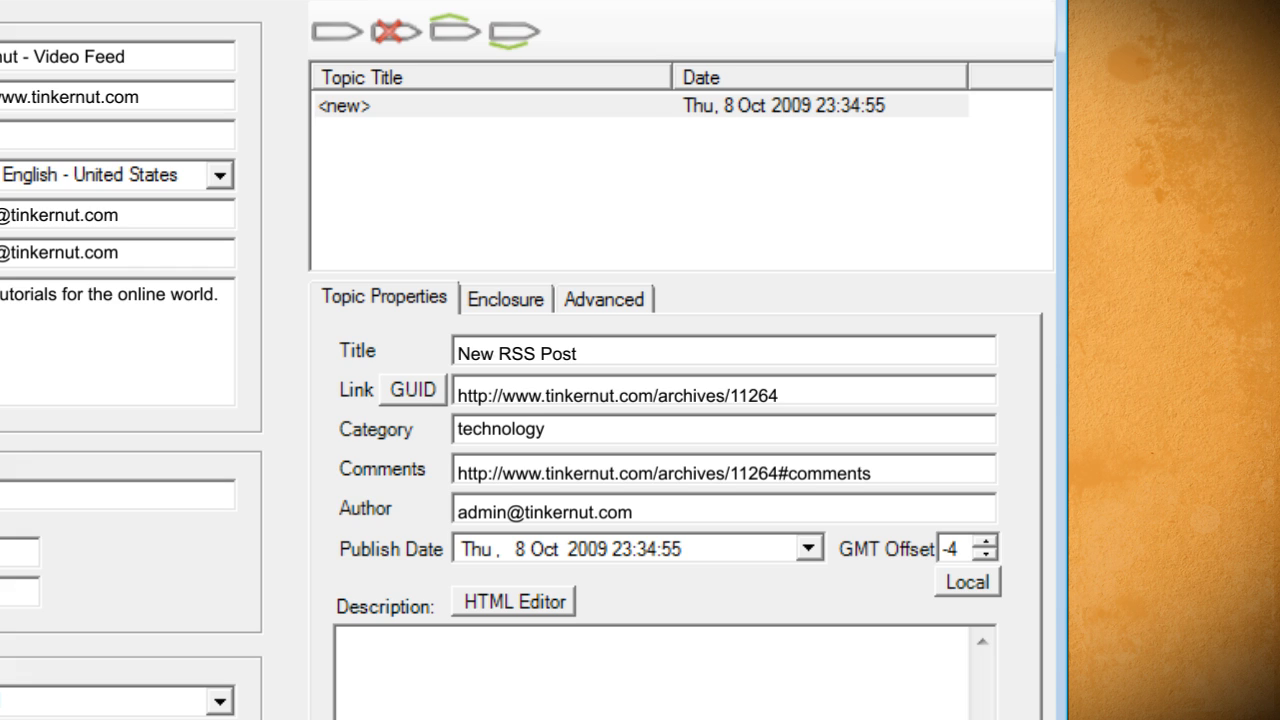
type("<a href=\"http://www.tinkernut.com")
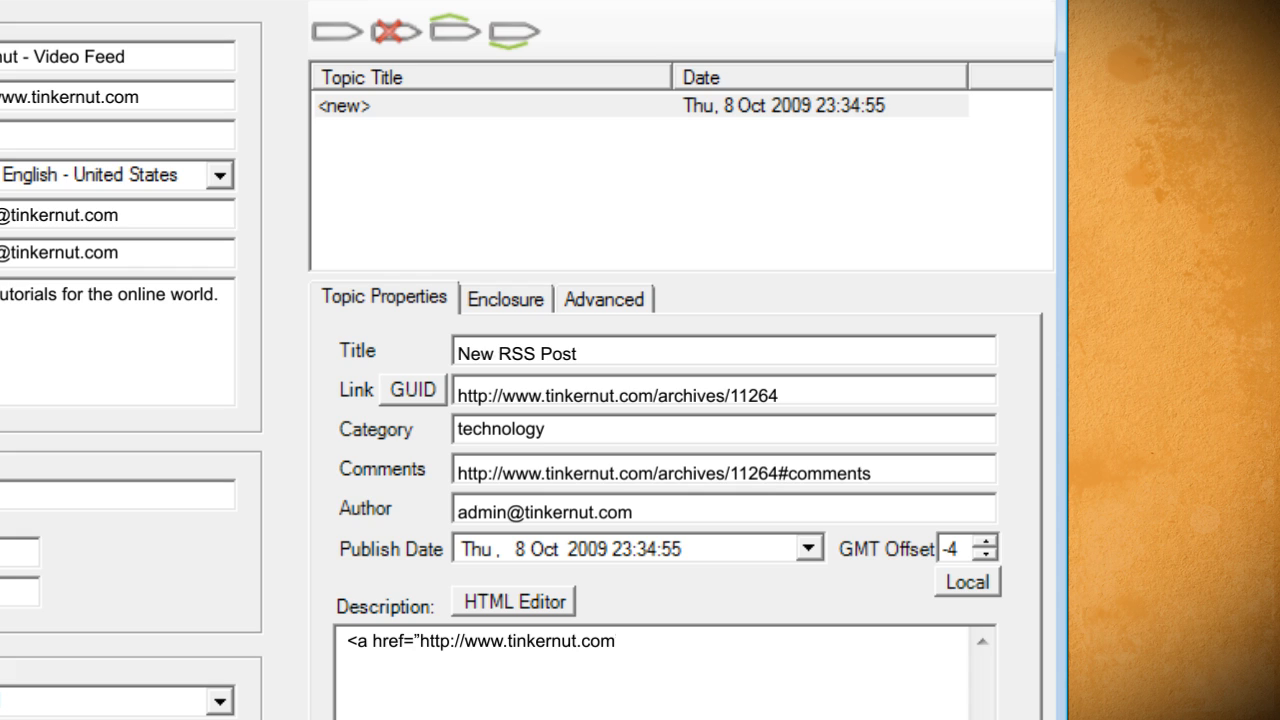
type("\"> Click here to visit my website! </a<")
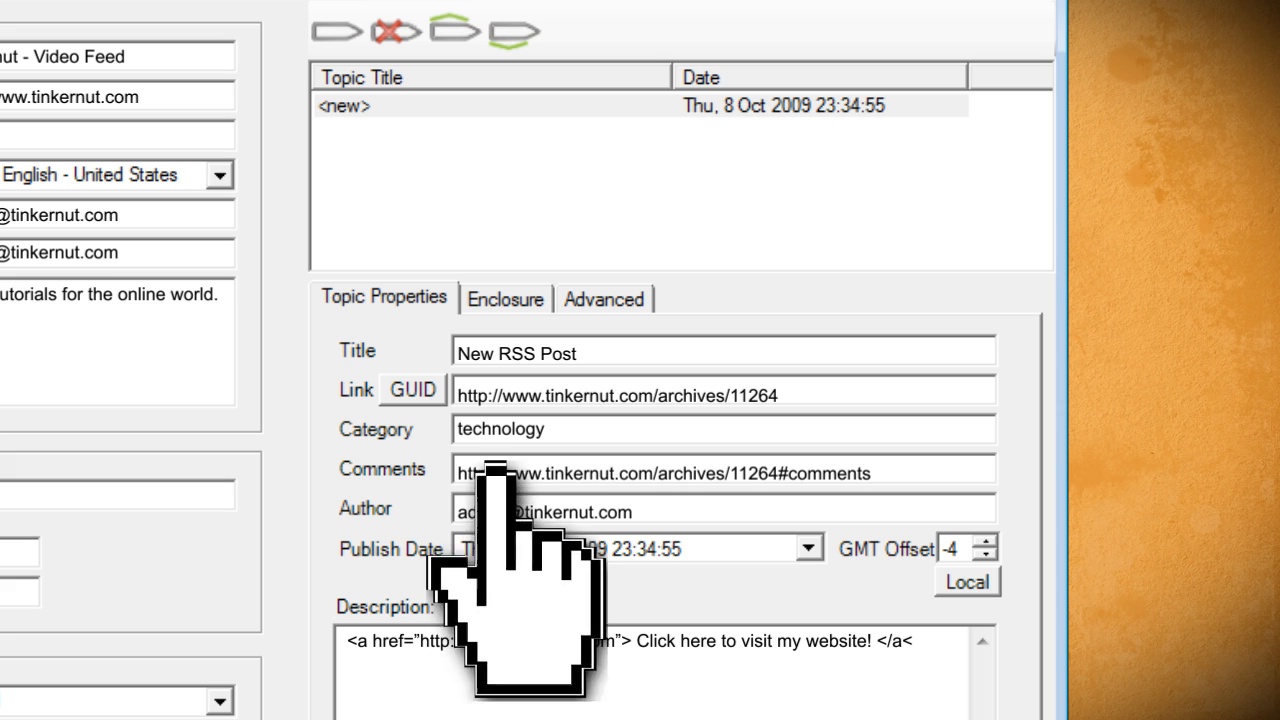
left_click(506, 298)
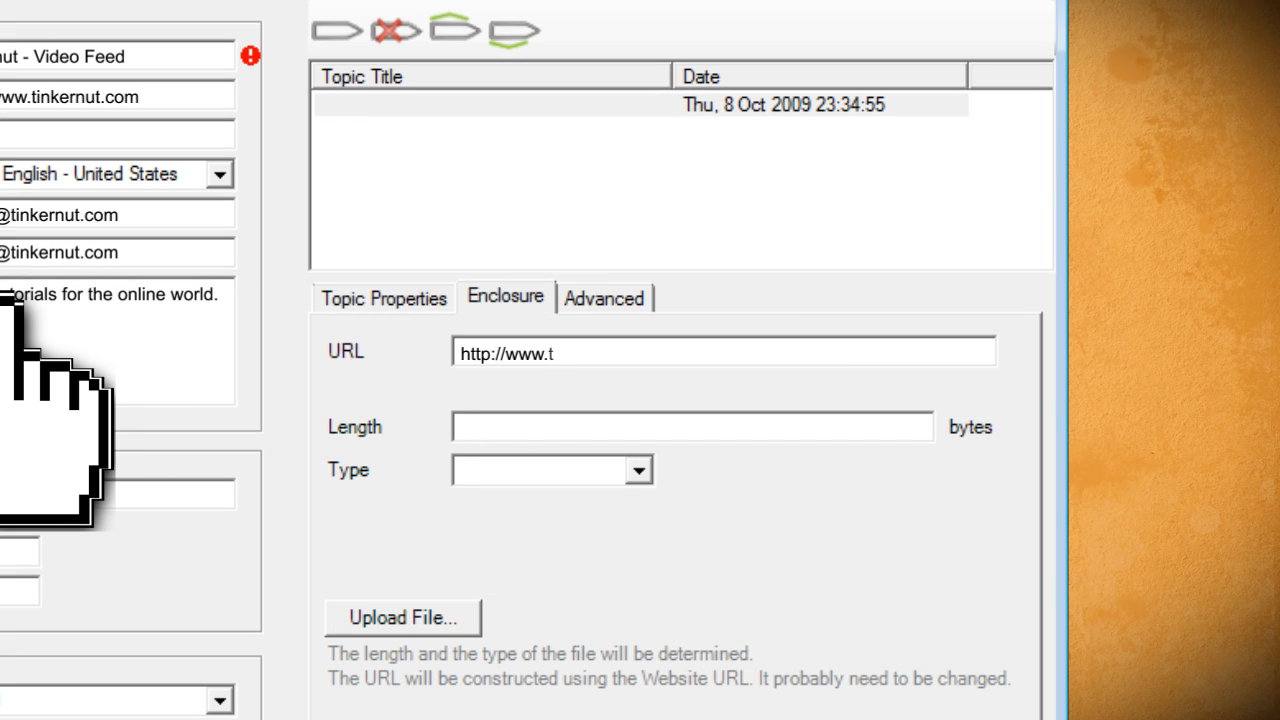
type("inkernut.com/podcast/my_video.mp4")
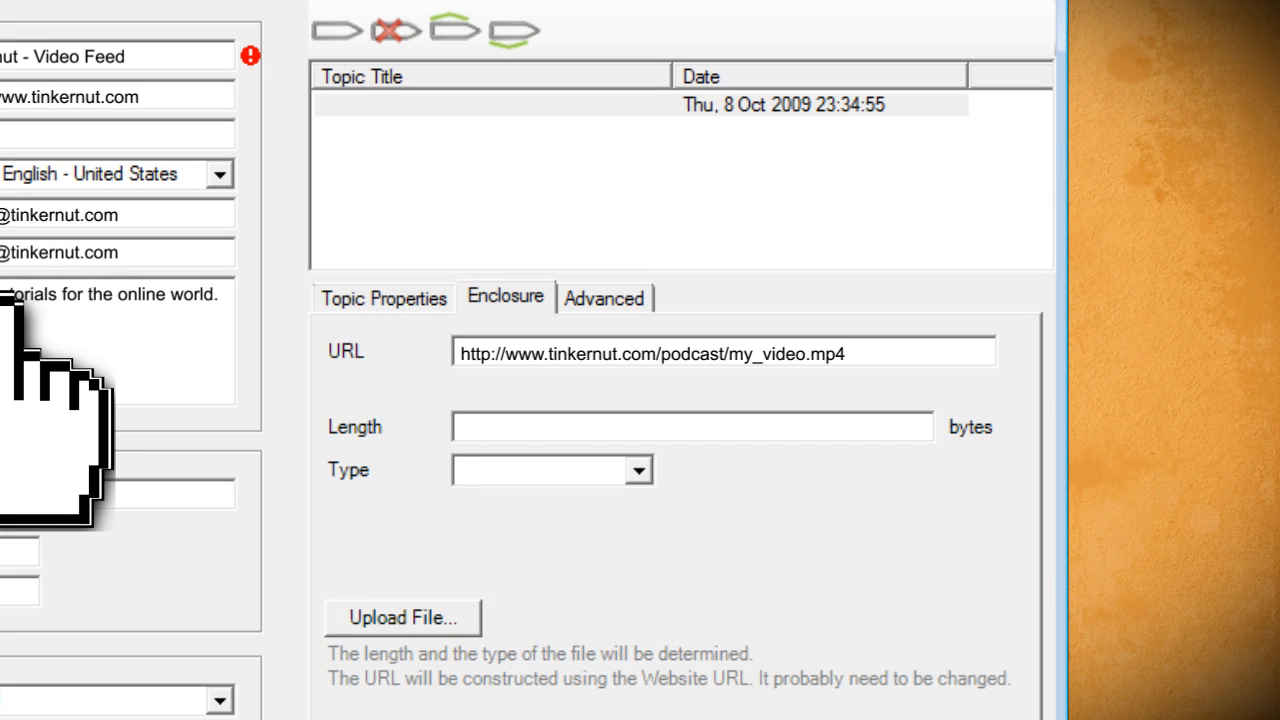